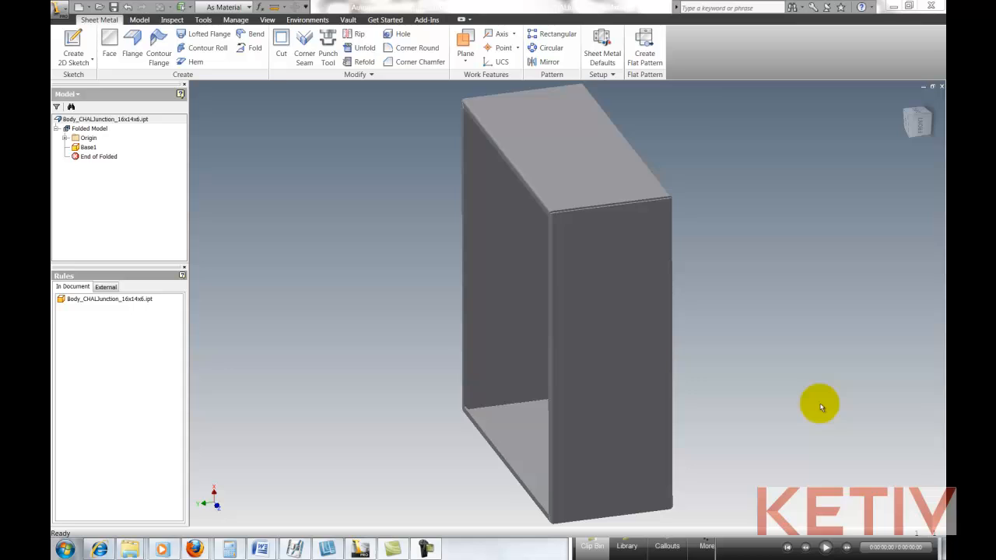
Step: Sketch the 2x2 square with a .375 circle dimensioned 1.000 from the left and top edges
left_click(582, 201)
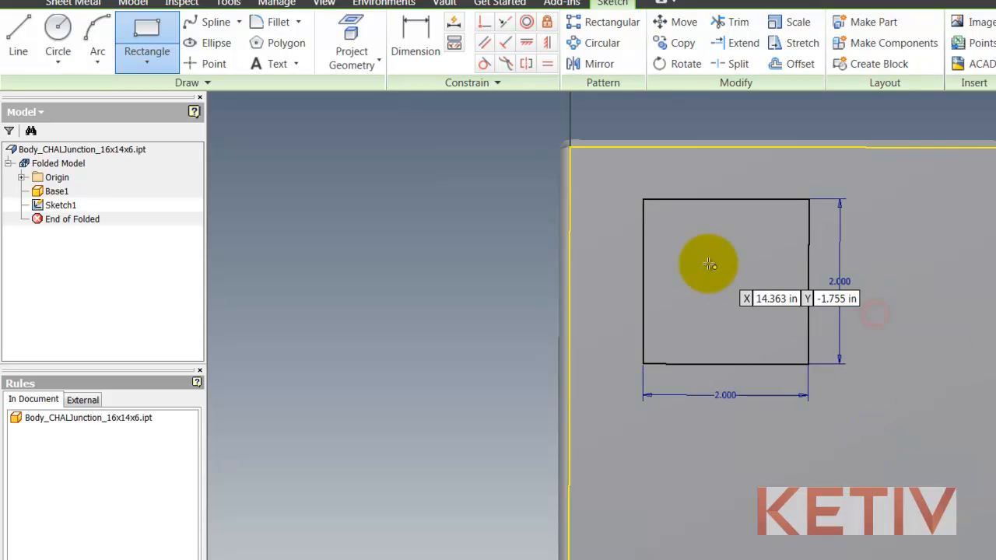
mouse_move(535, 227)
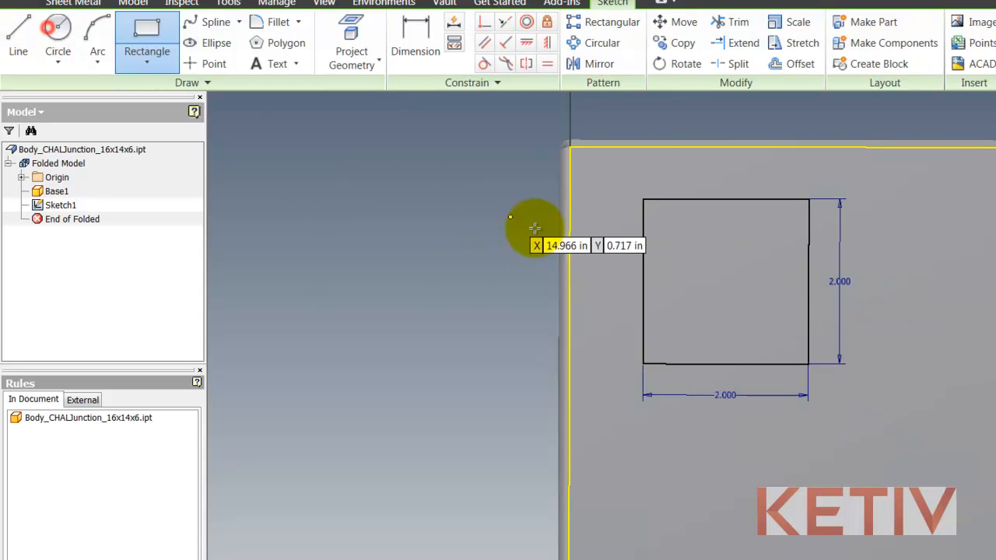
left_click(57, 31)
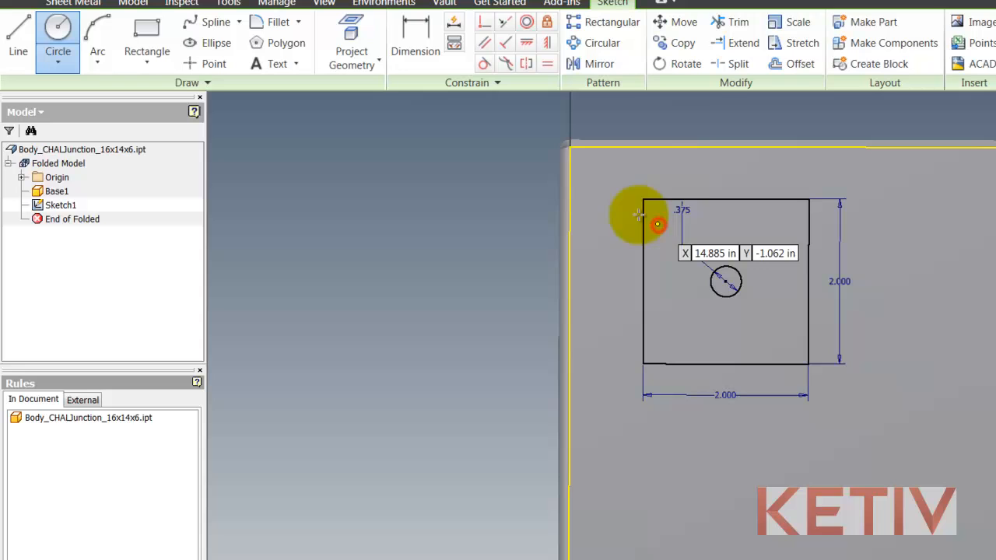
left_click(414, 39)
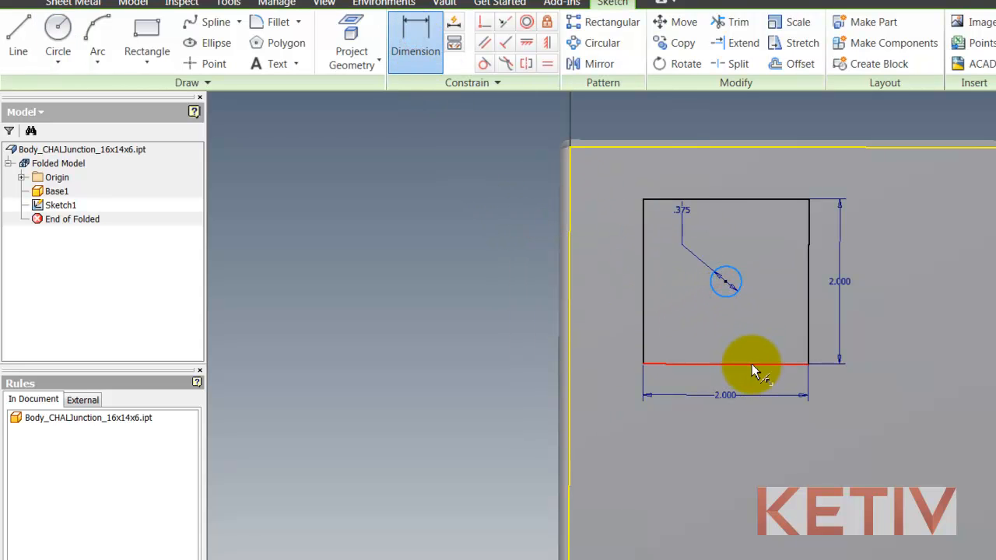
left_click(840, 284)
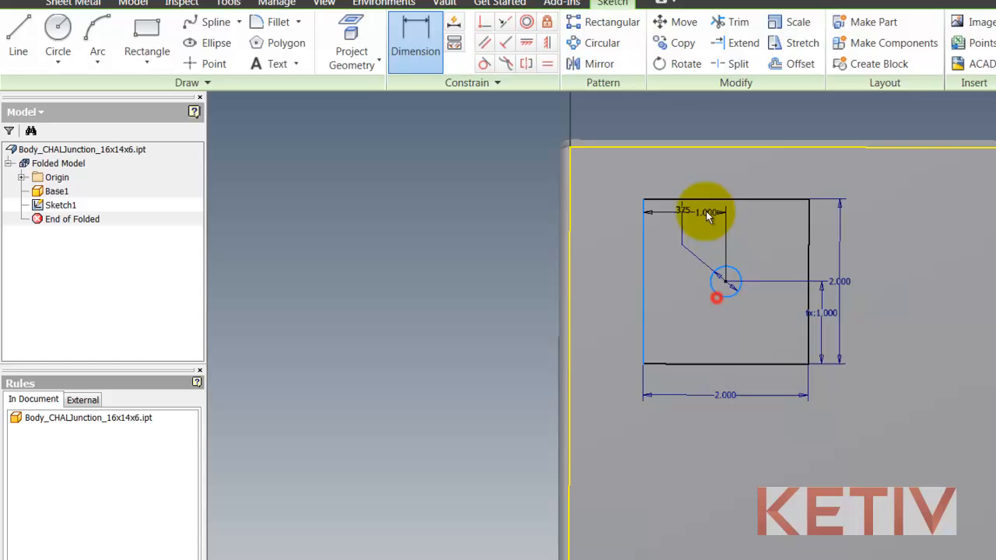
left_click(698, 212)
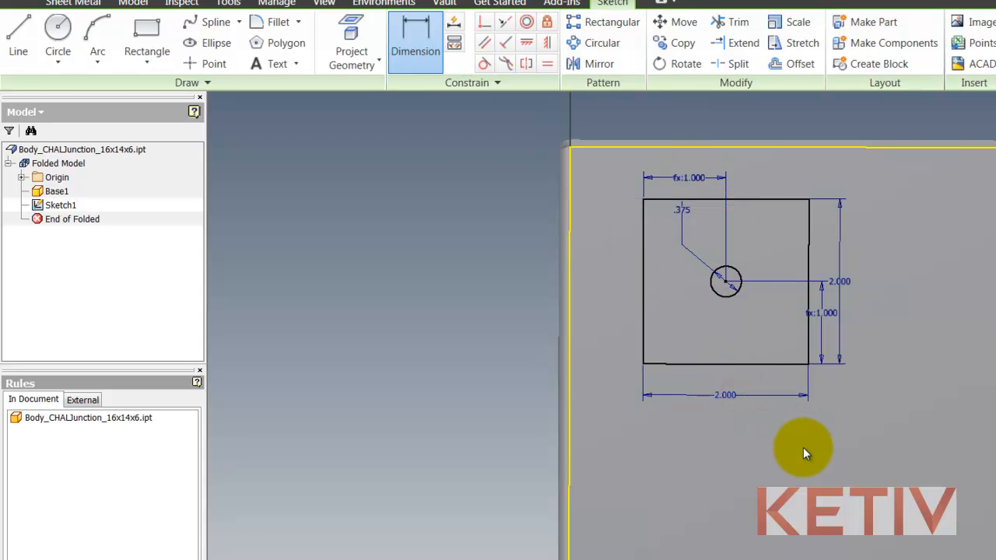
Step: Draw a horizontal rib line .250 from the top and pattern it 7 rows down at .25 spacing
left_click(19, 34)
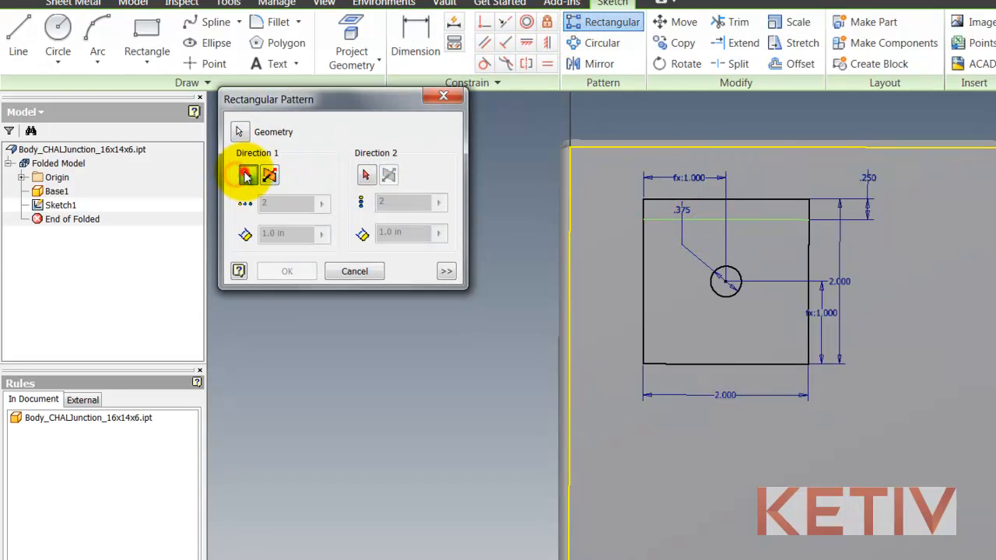
left_click(248, 174)
type(".2")
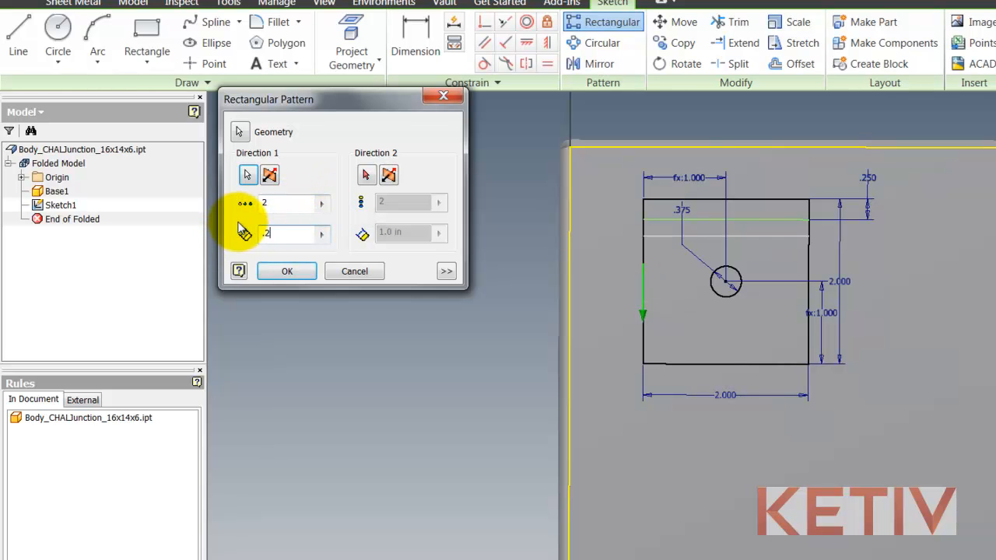
type("7")
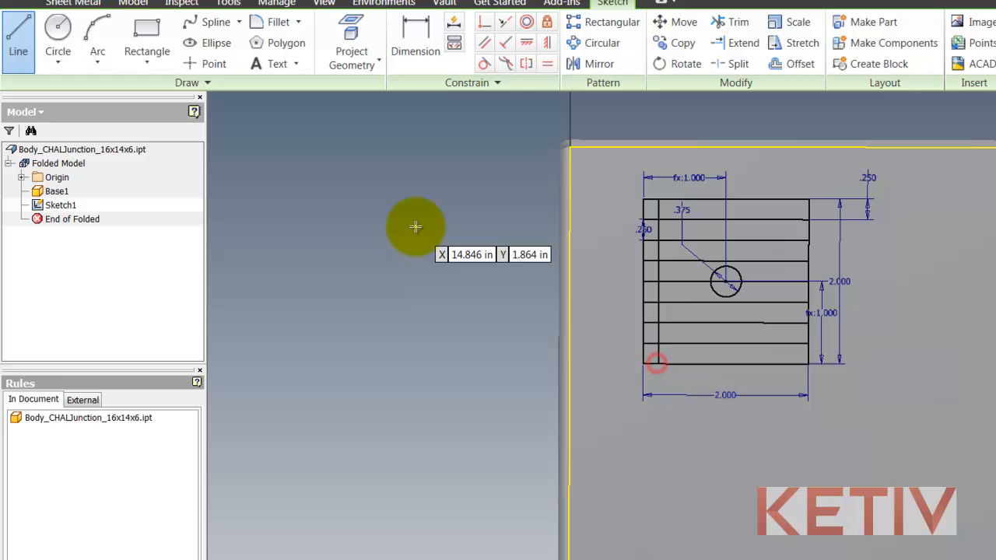
Step: Draw a vertical line .250 from the left edge and pattern it 7 columns across at .25 spacing
left_click(414, 31)
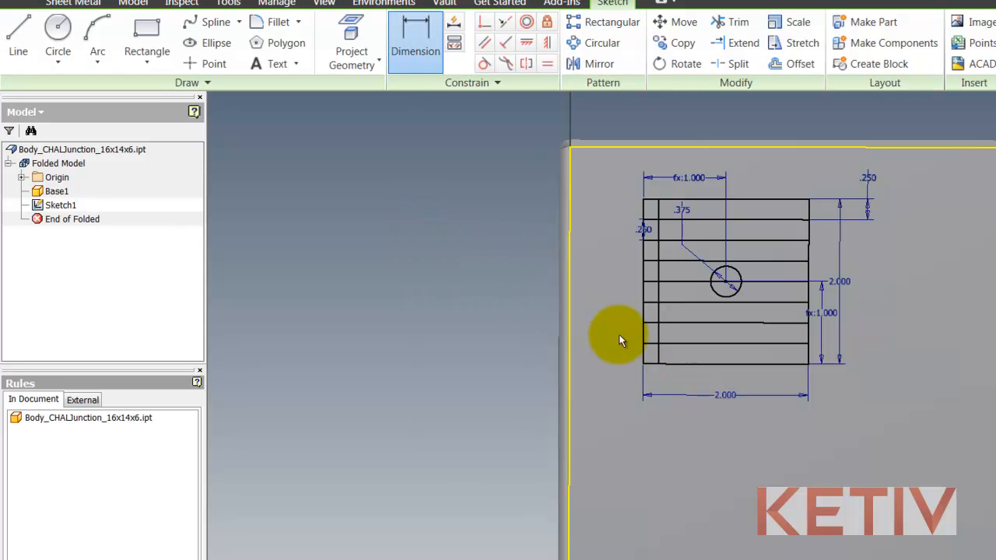
left_click(645, 348)
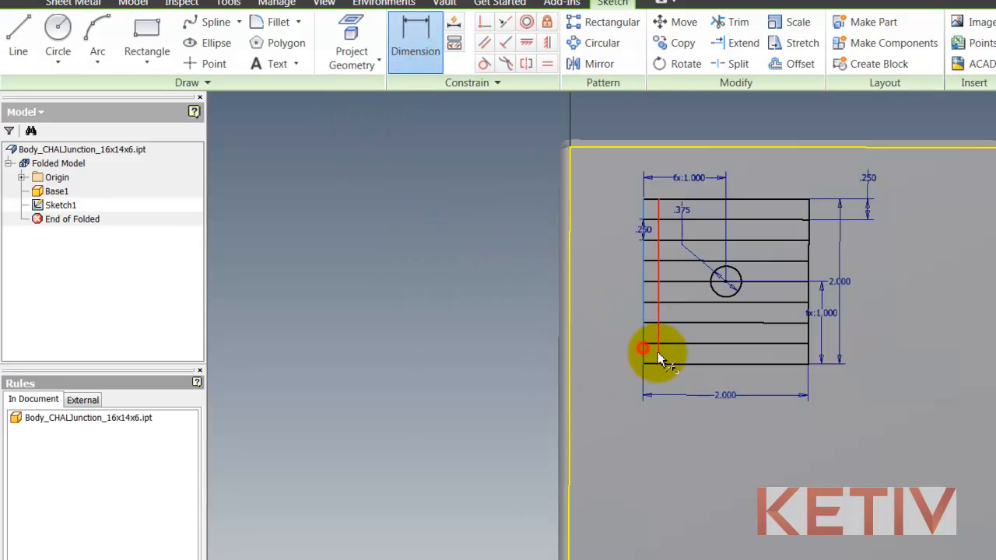
left_click(643, 348)
type(".25")
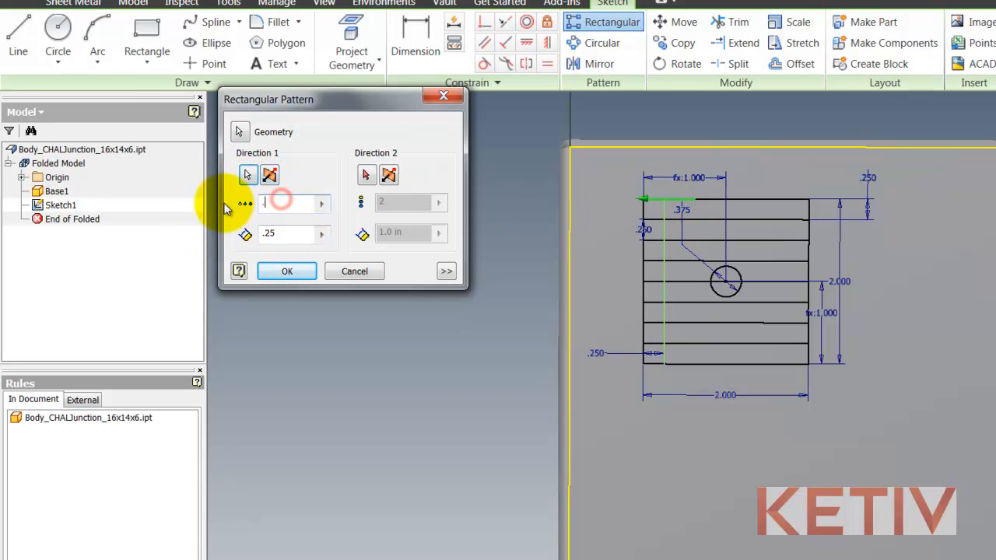
type("7")
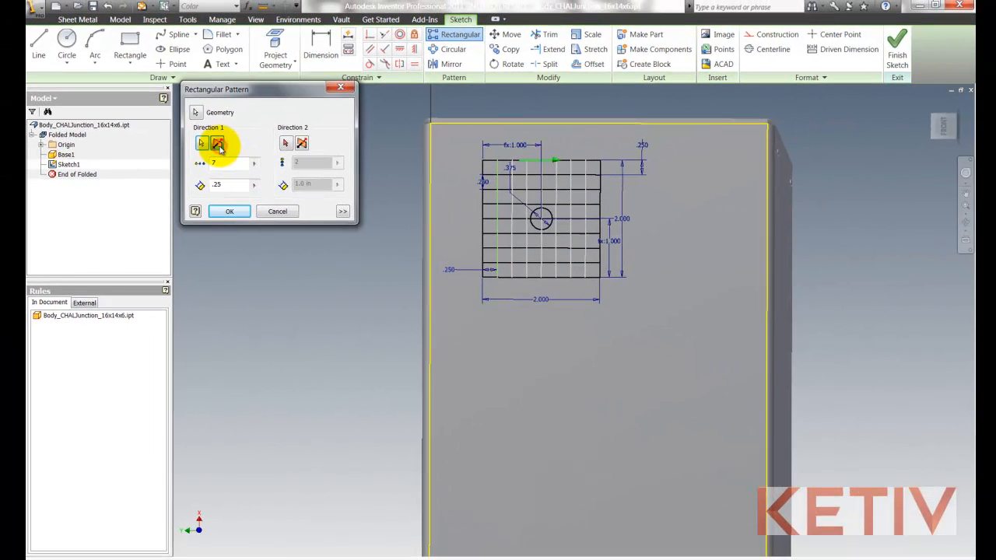
Step: Finish the grid sketch and start a Grill feature from the Plastic Part tools
left_click(230, 211)
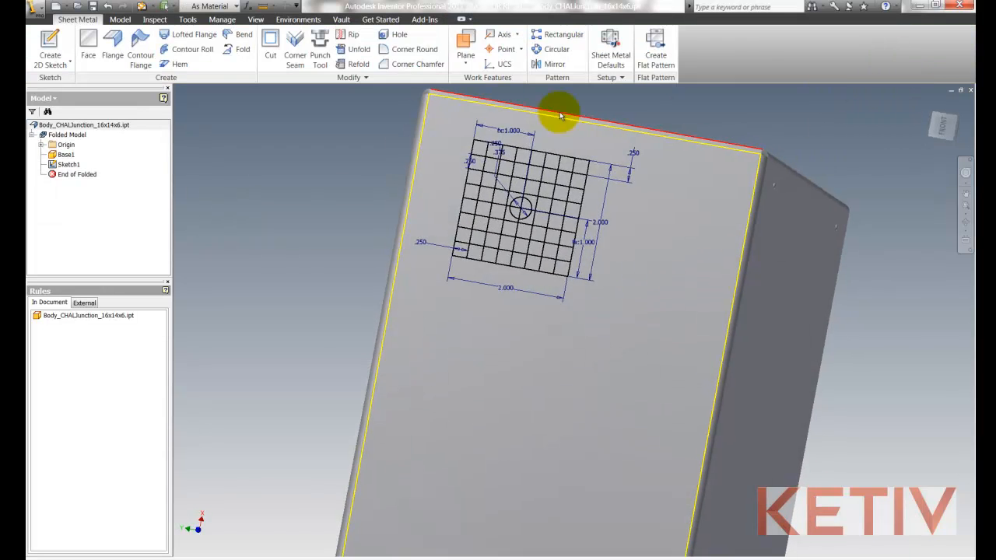
left_click(121, 19)
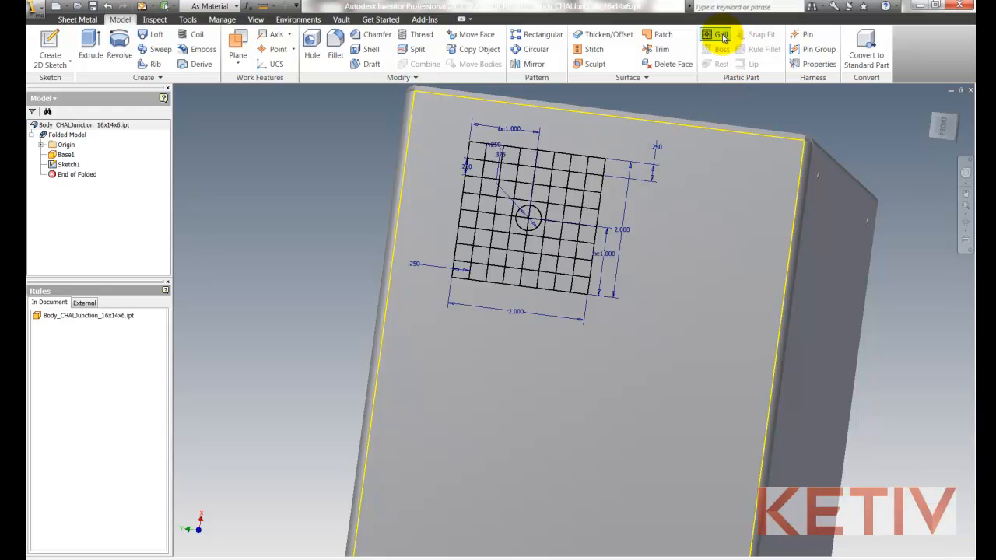
left_click(719, 35)
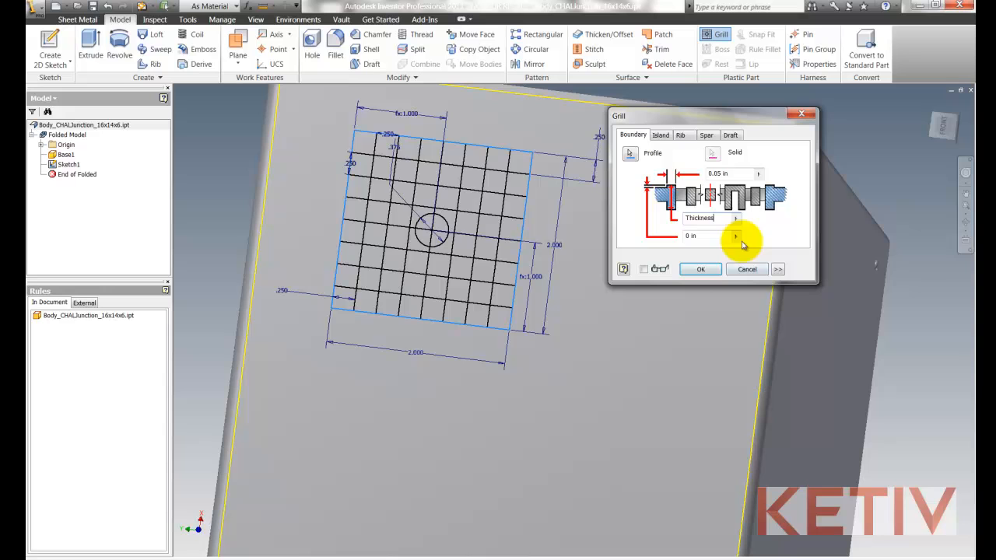
Step: Use the square as boundary, circle as island, grid lines as ribs, and create the grill
left_click(660, 134)
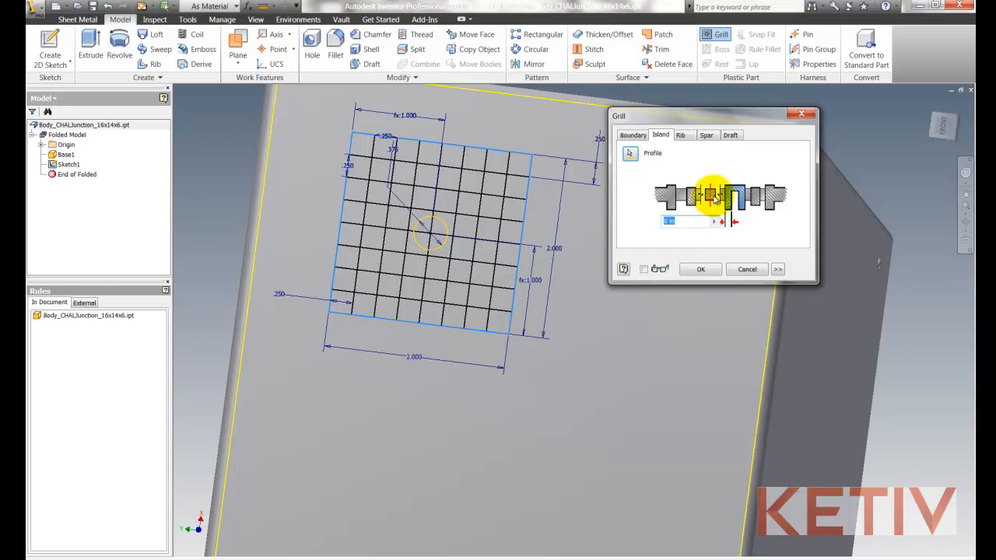
left_click(680, 133)
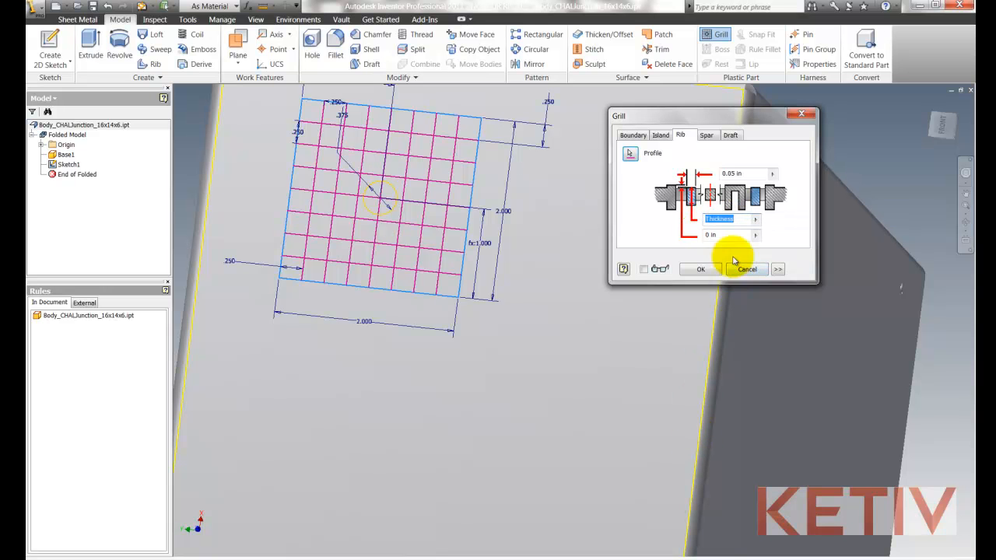
left_click(732, 134)
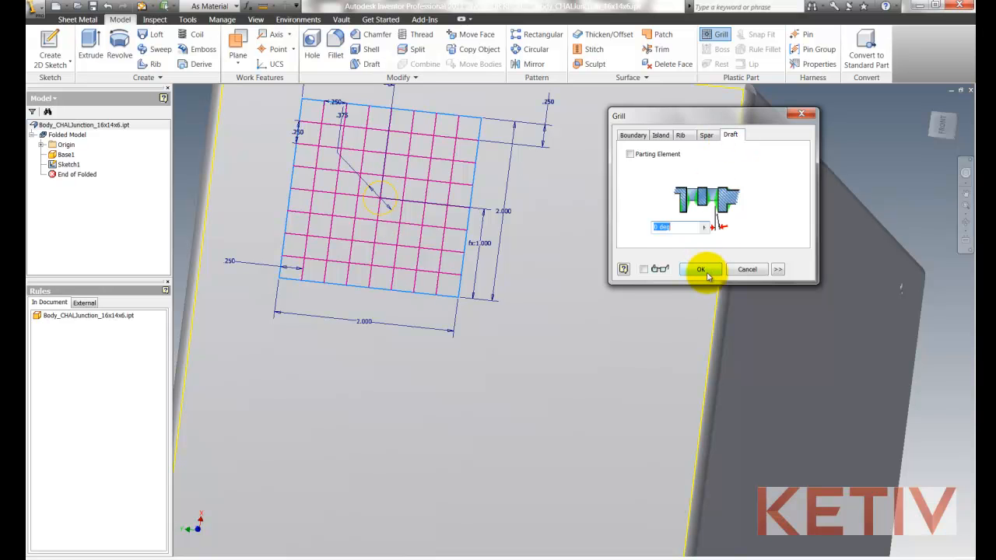
left_click(700, 267)
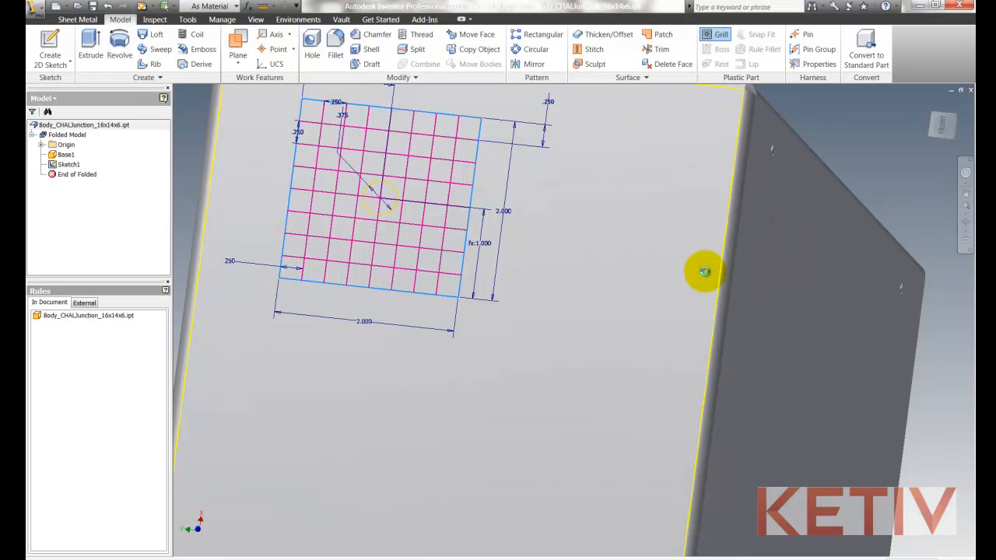
Step: Edit Grill1's sketch to add a centre point on the circle, then finish the sketch
left_click(723, 34)
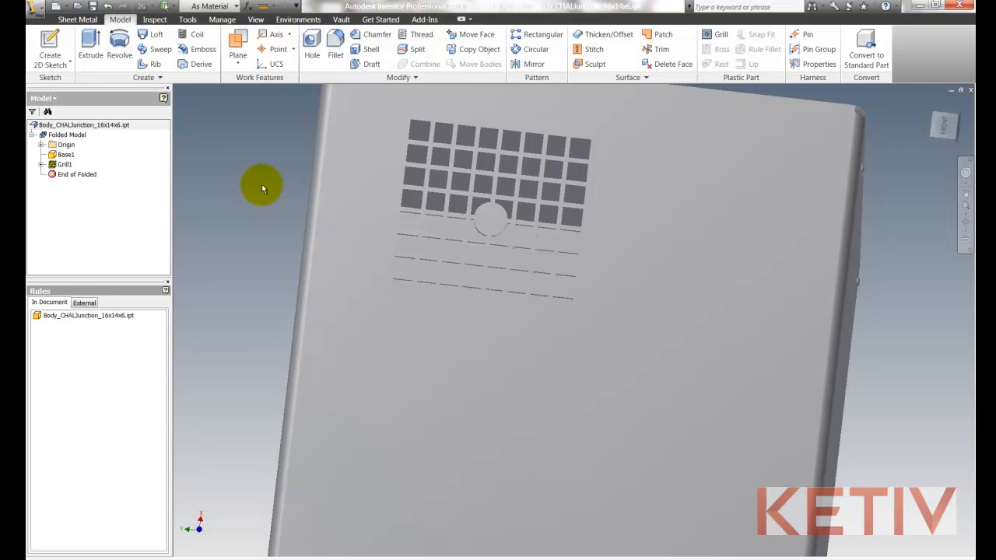
right_click(63, 165)
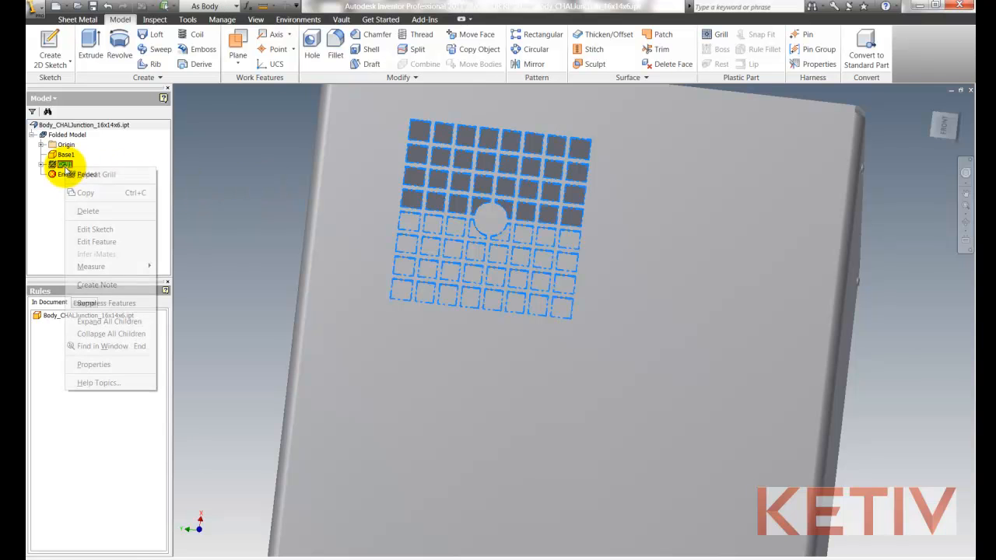
left_click(95, 229)
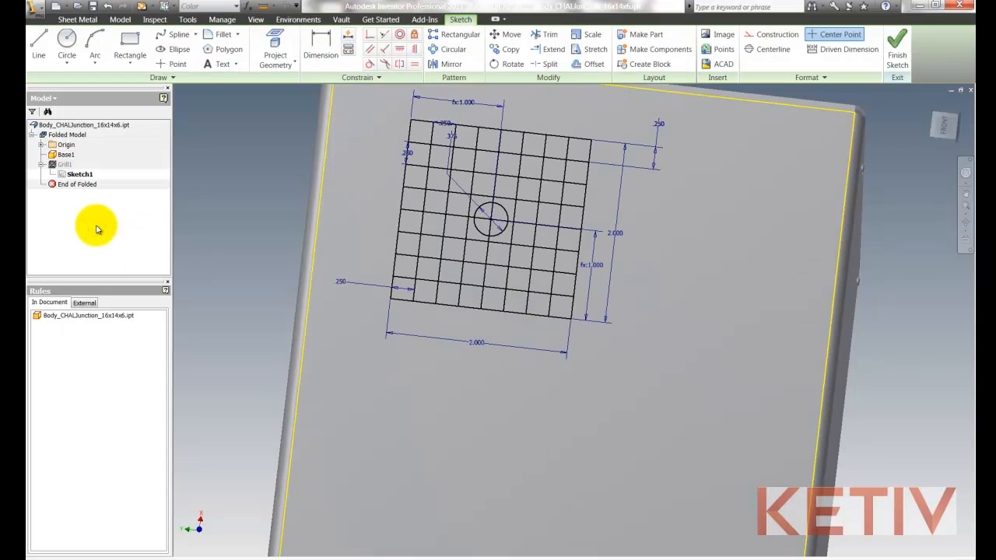
left_click(178, 63)
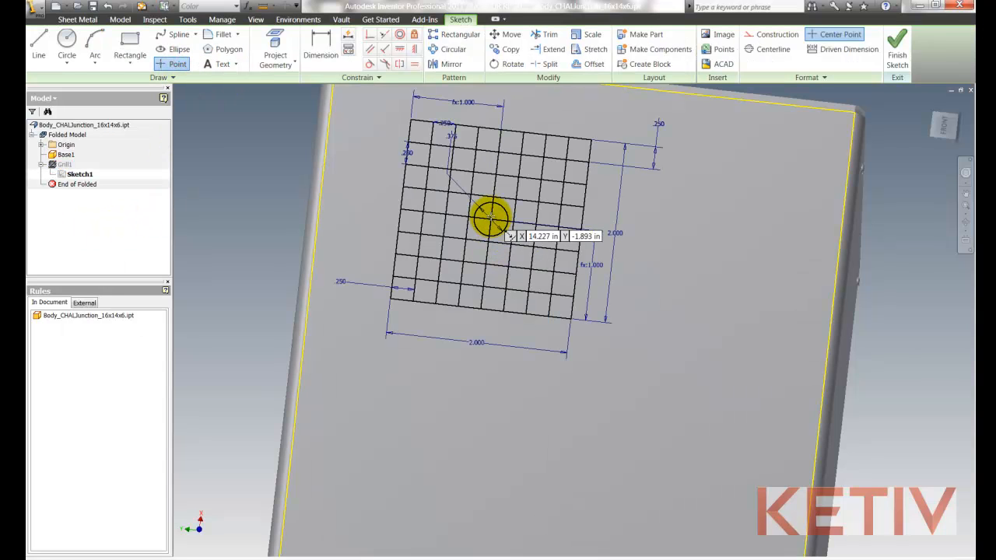
mouse_move(243, 122)
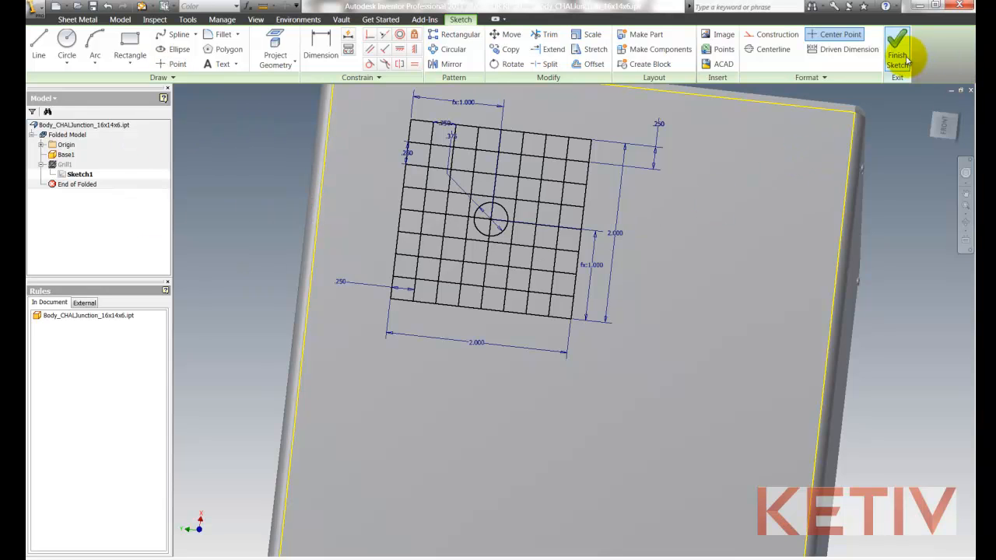
left_click(896, 48)
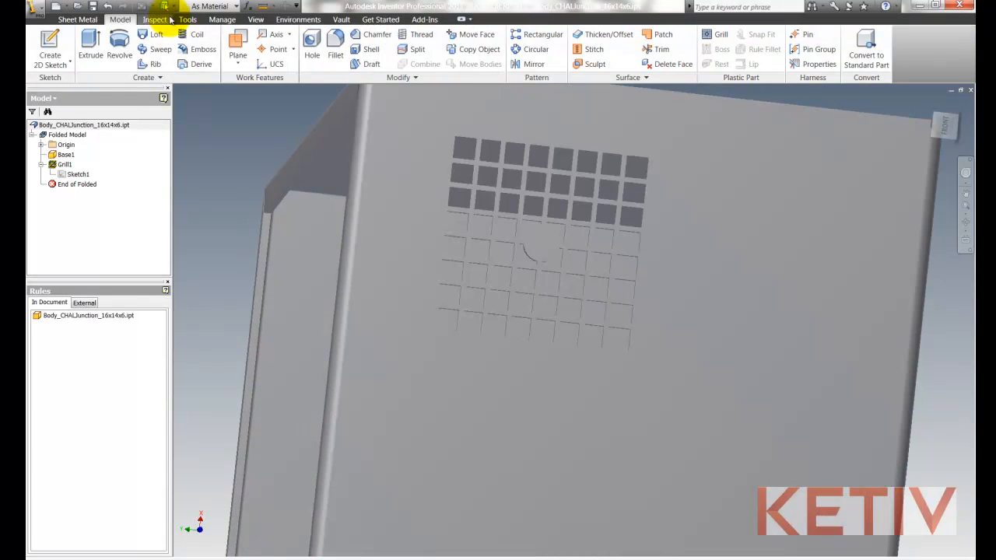
Step: Extract the grill as a Sheet Metal Punch iFeature with punch ID Cooling Fan 01
left_click(221, 18)
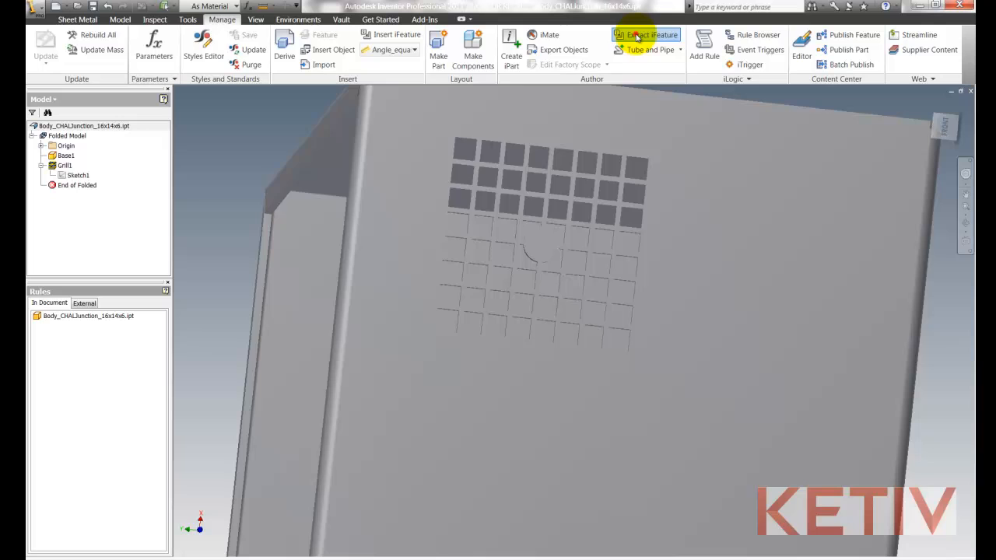
left_click(652, 35)
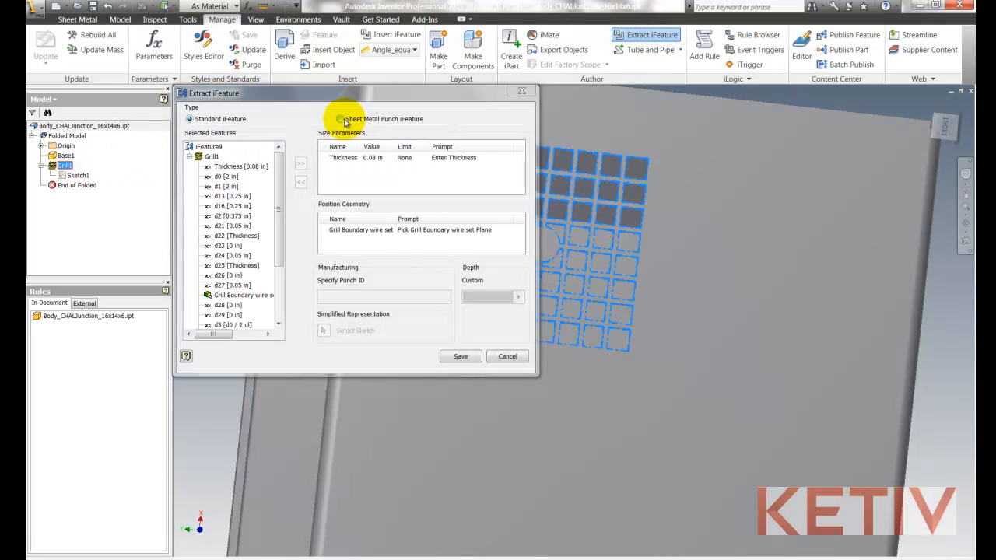
left_click(340, 119)
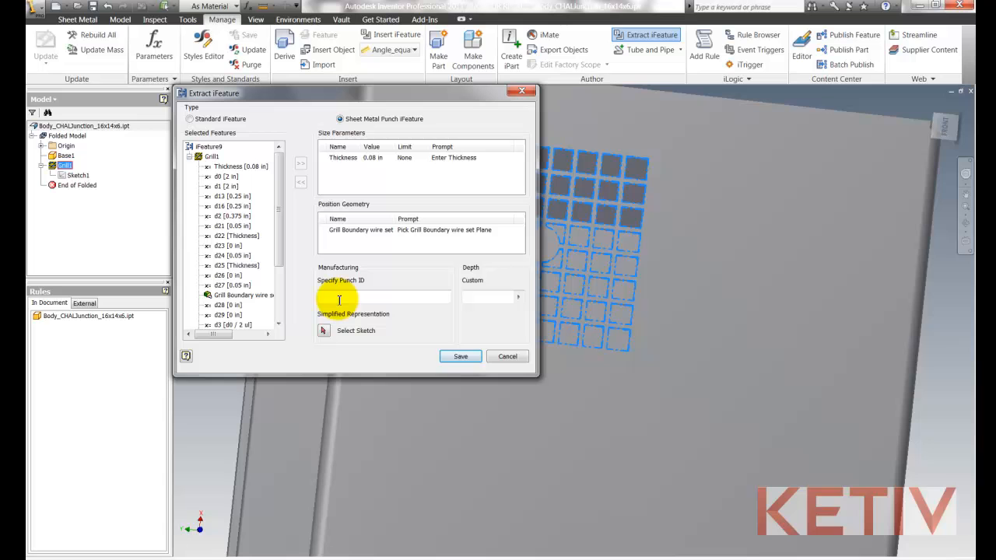
type("Cooling Fan 01")
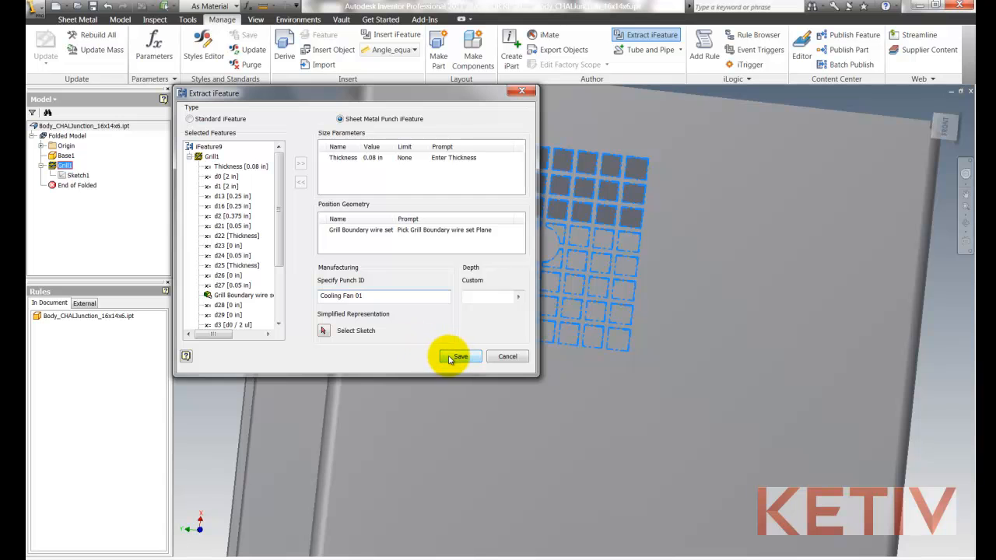
Step: Save it as Fan Grill in the Punches folder, confirming the save outside the project
left_click(460, 356)
type("Fan Grill.ide")
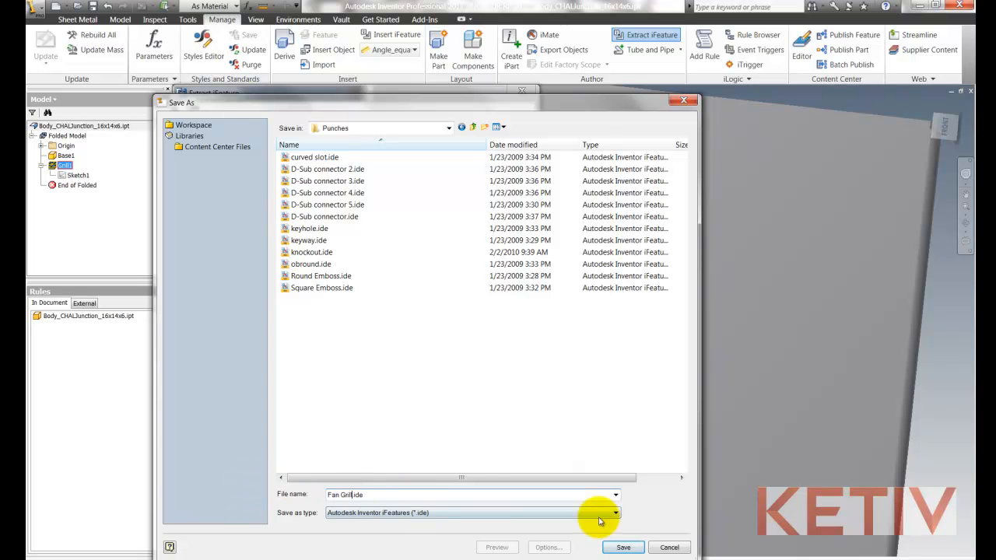
left_click(622, 548)
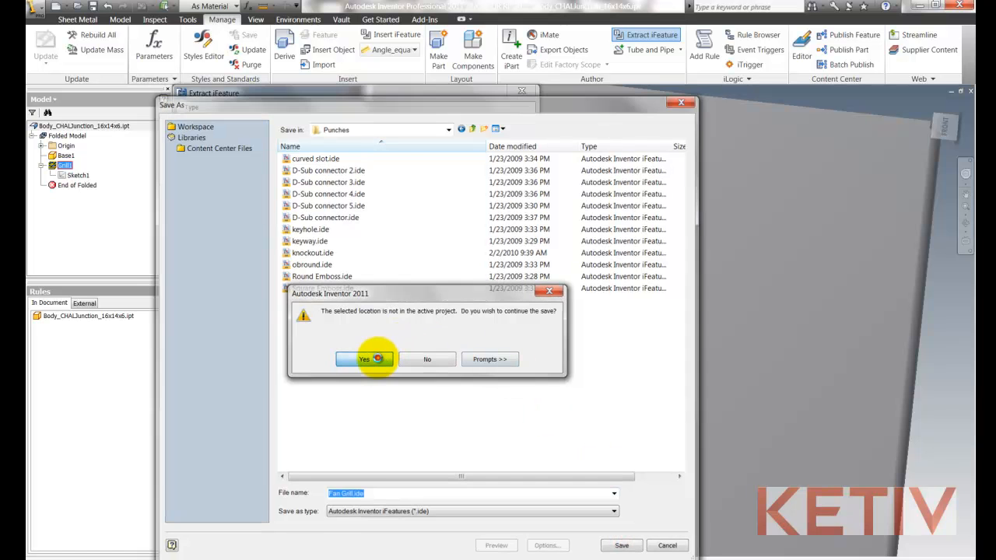
left_click(365, 358)
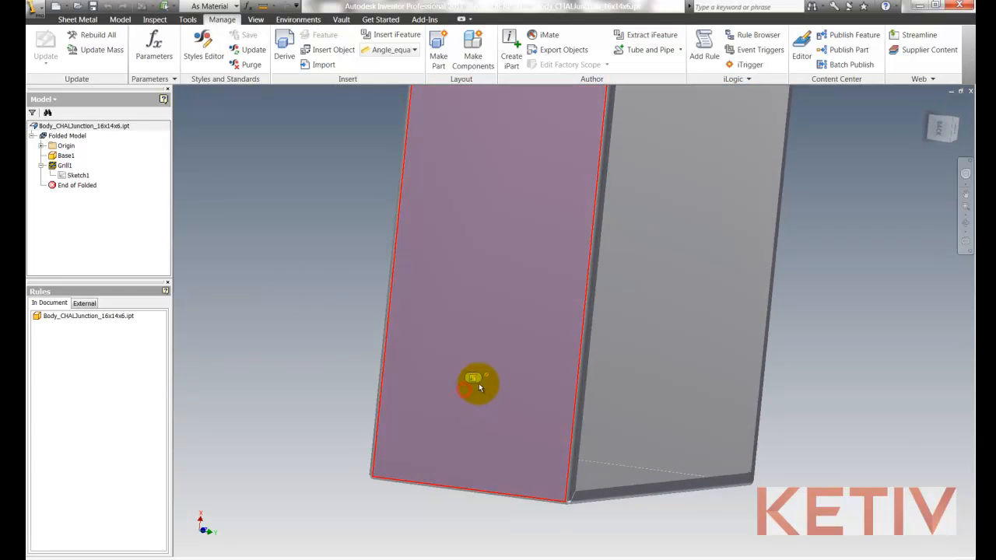
Step: Sketch a point on the side face dimensioned 3.500 and 1.000 from its edges and finish it
left_click(476, 383)
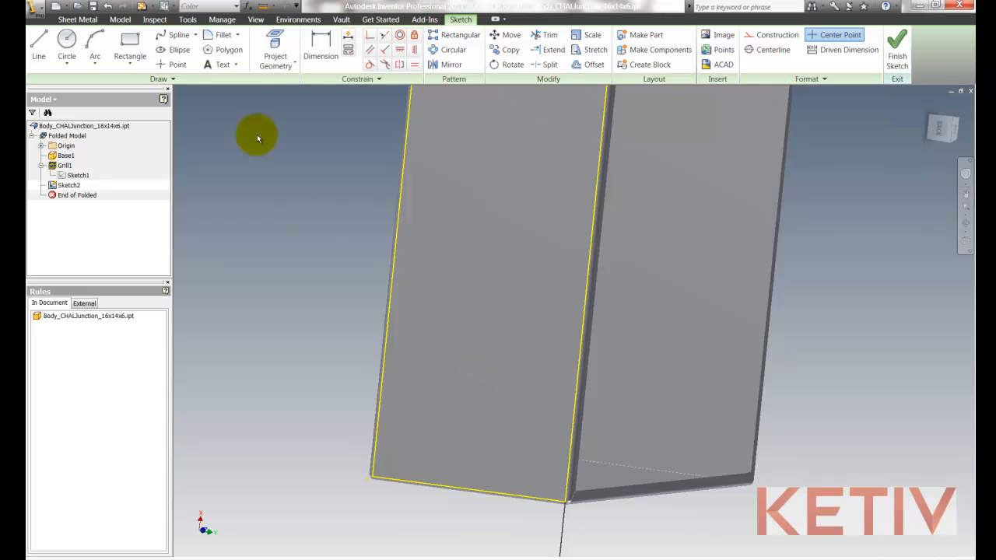
left_click(177, 64)
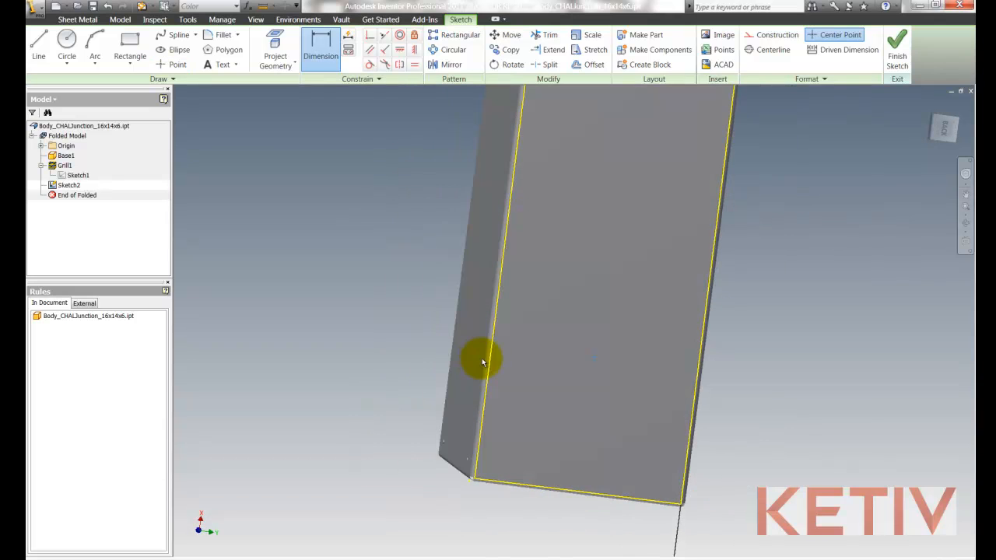
mouse_move(488, 302)
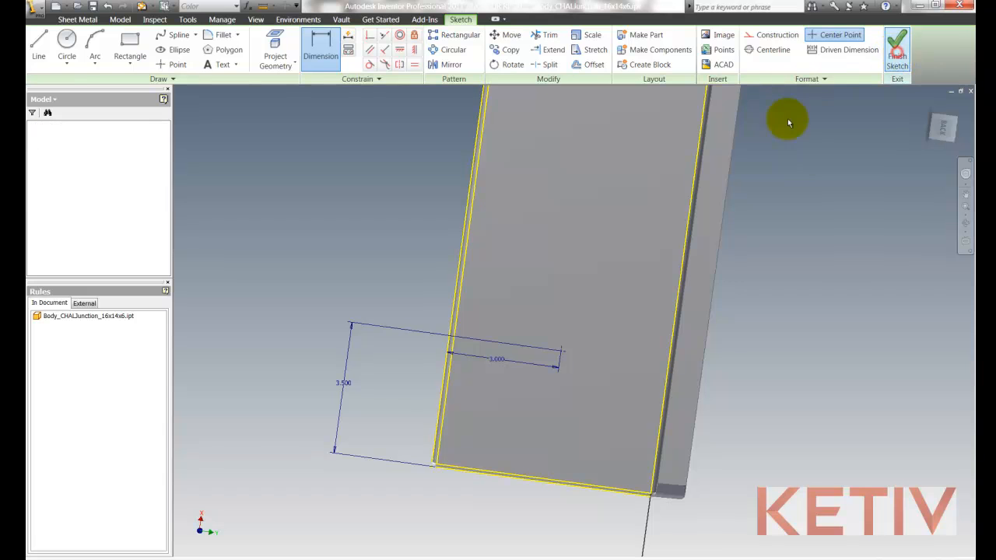
left_click(75, 19)
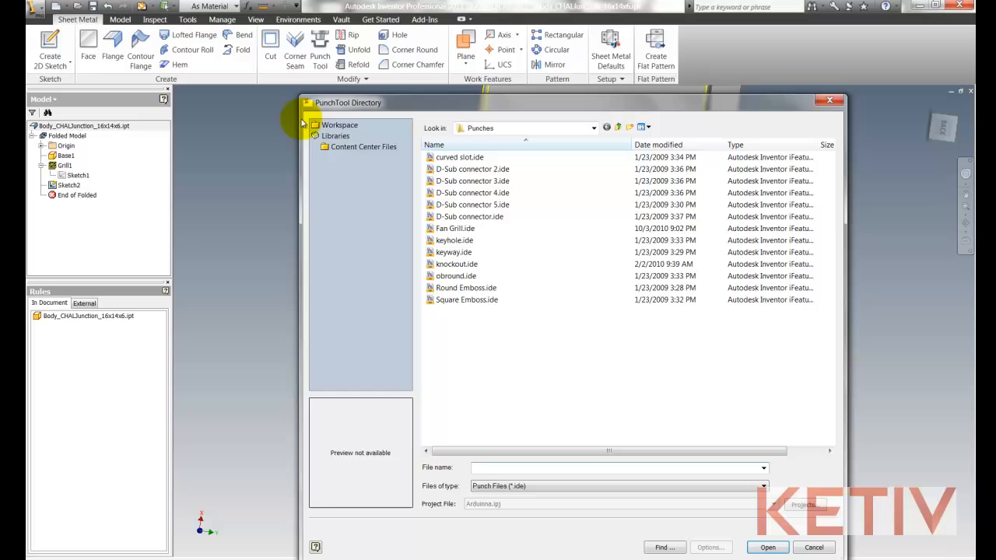
Step: Load Fan Grill.ide from the PunchTool directory and place the grill punch at the point
left_click(454, 228)
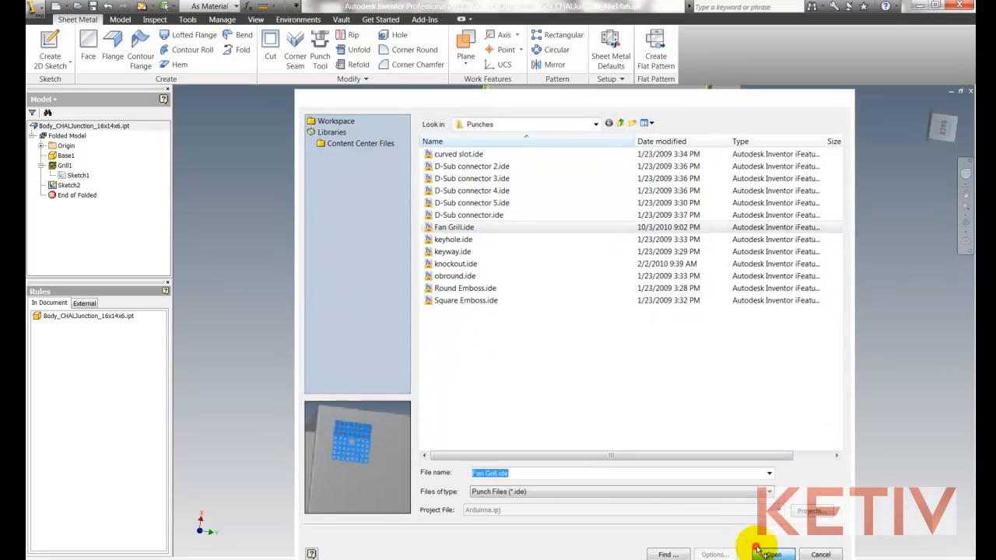
left_click(772, 554)
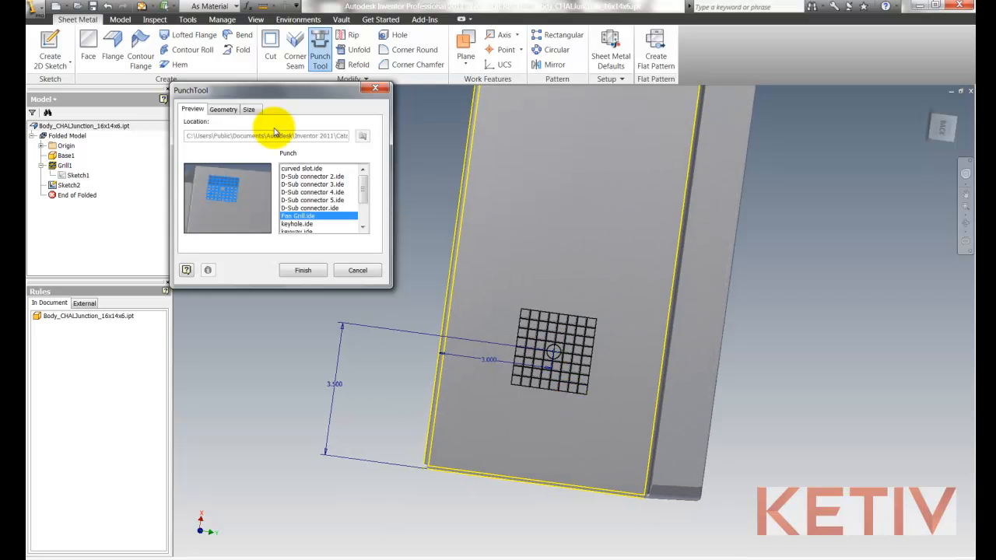
left_click(302, 271)
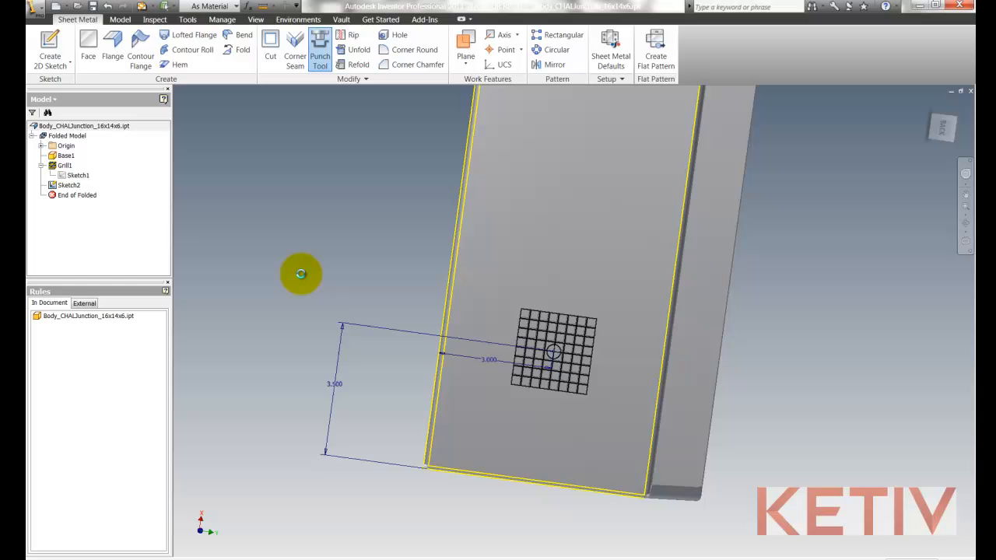